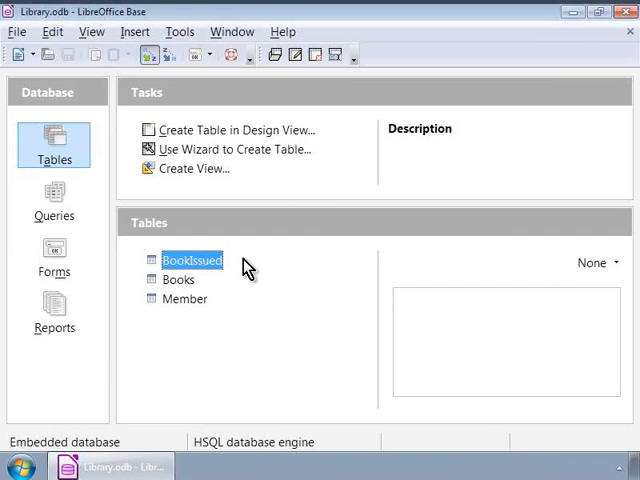
Start a new SQL View query (Query1) from the Library database's Queries section.
left_click(54, 200)
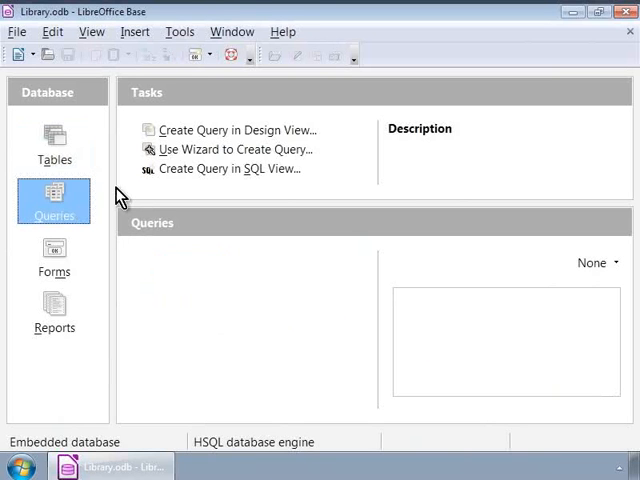
left_click(235, 130)
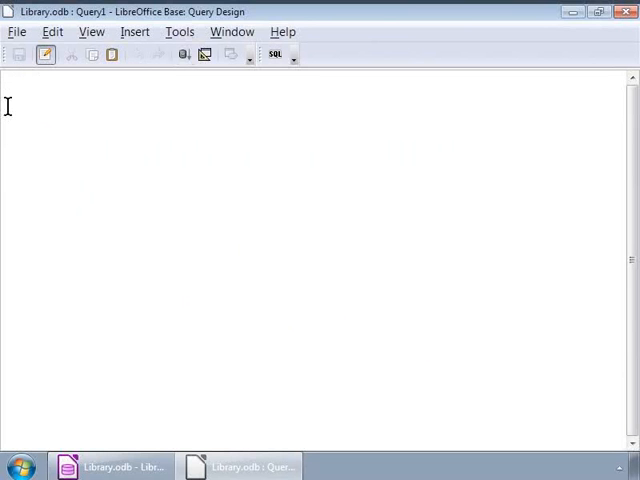
Enter the statement SELECT * FROM Books in the Query1 editor.
type("S")
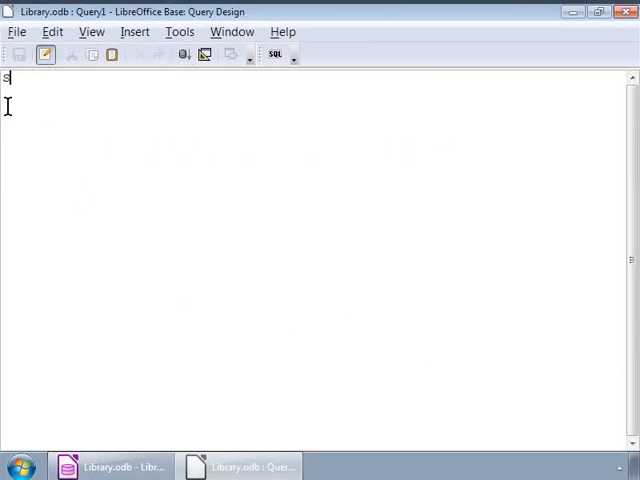
type("ELECT")
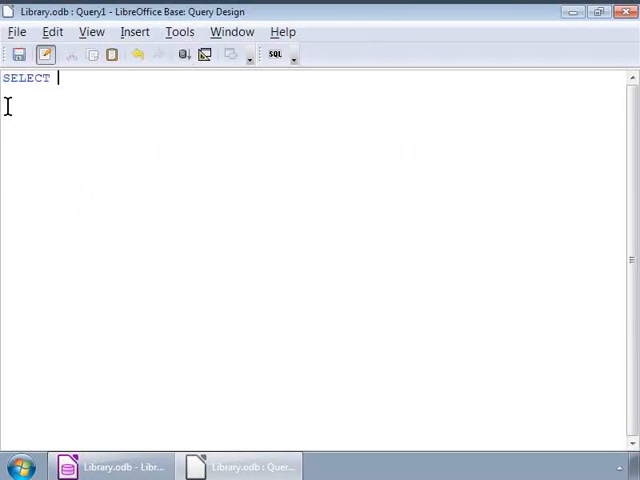
type("* FROM B")
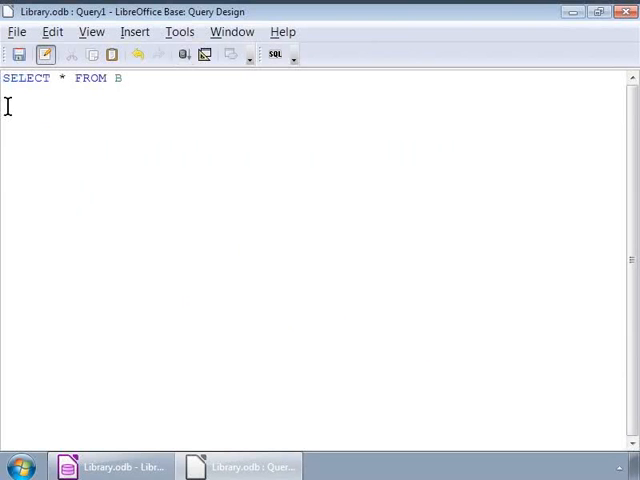
type("ooks")
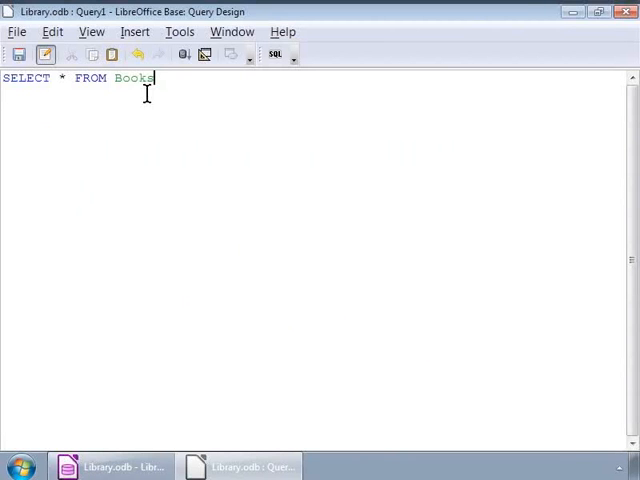
mouse_move(120, 100)
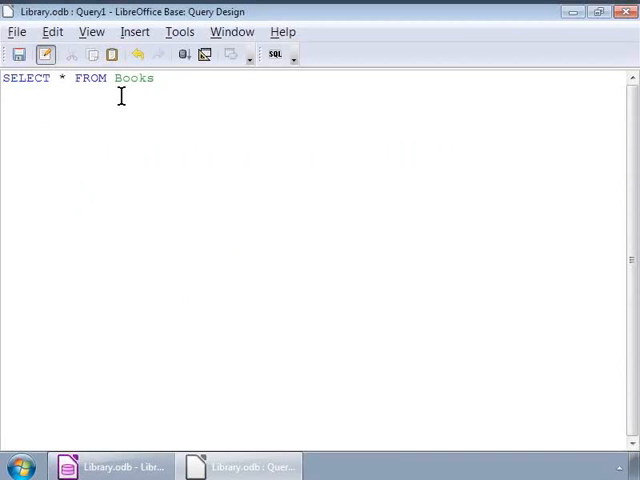
mouse_move(64, 92)
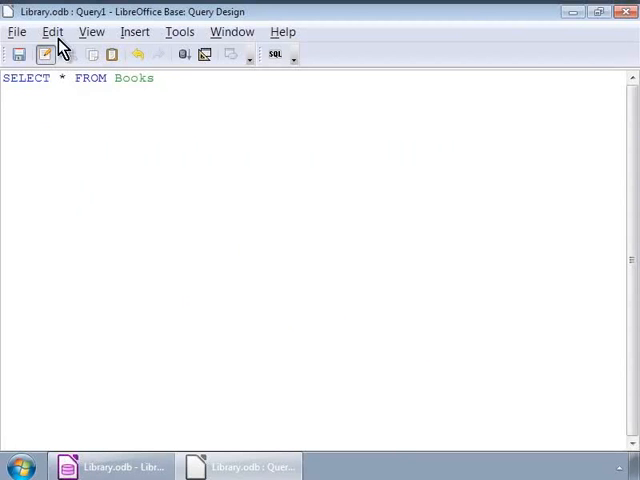
Run the query to list all five Books records, then begin saving it.
left_click(50, 39)
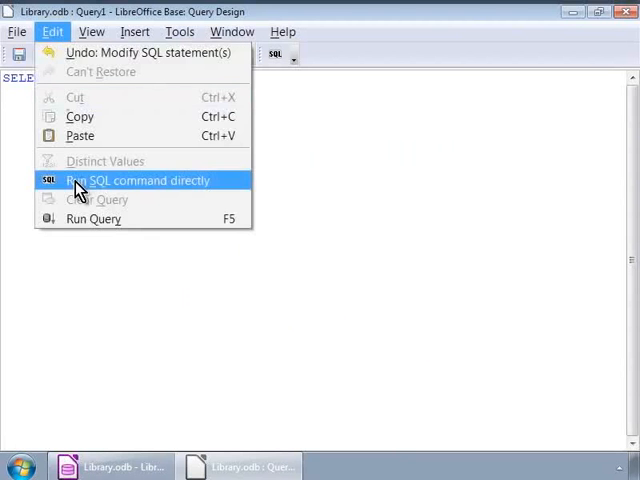
mouse_move(80, 225)
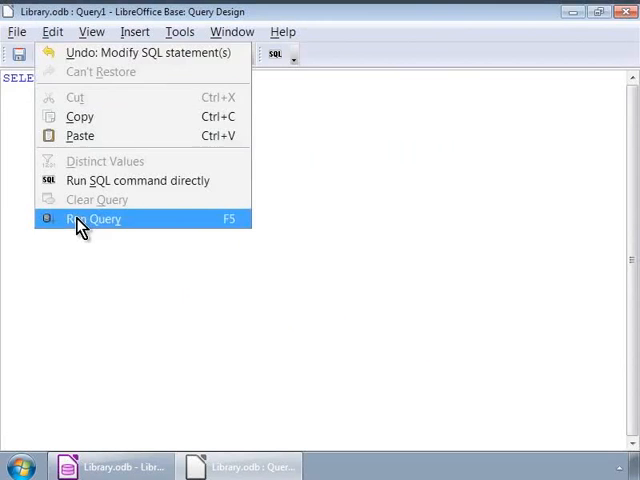
left_click(92, 218)
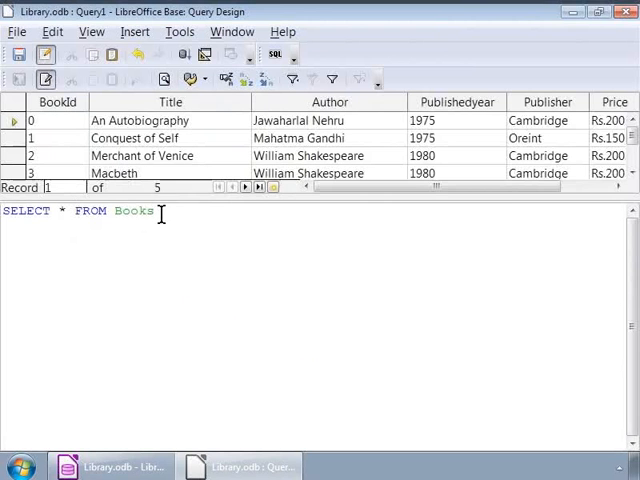
left_click(23, 57)
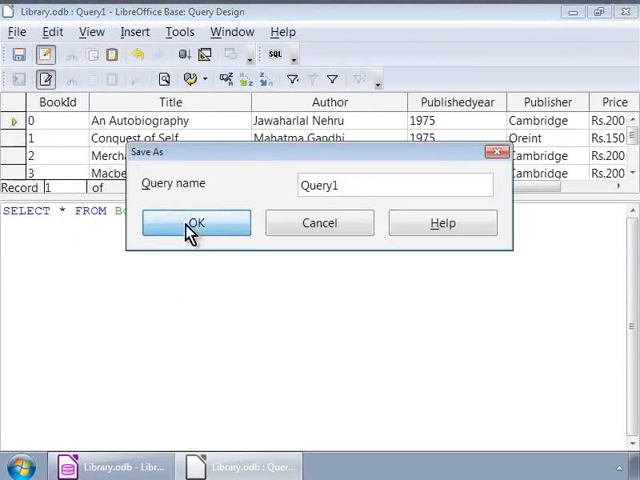
Confirm the save, keeping the query name Query1.
left_click(196, 222)
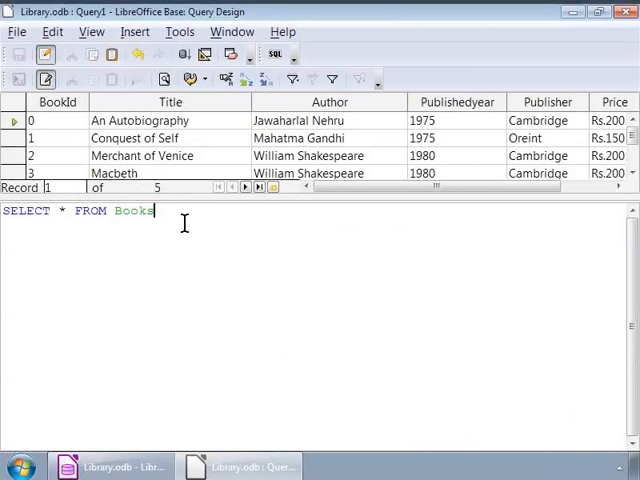
Replace the statement with SELECT Title, Author FROM Books and run it.
key("ctrl+a")
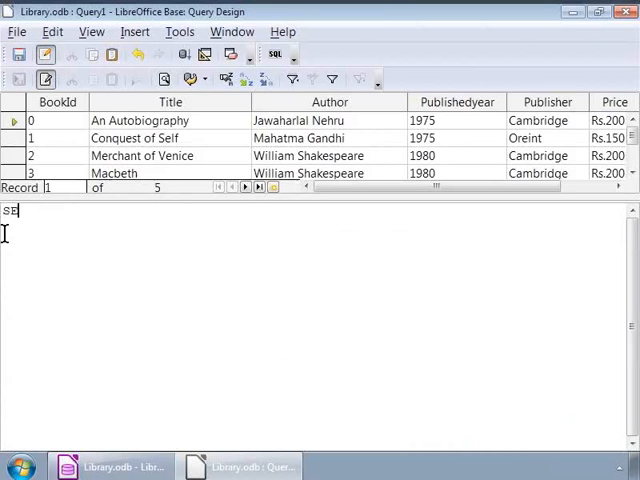
type("LECT T")
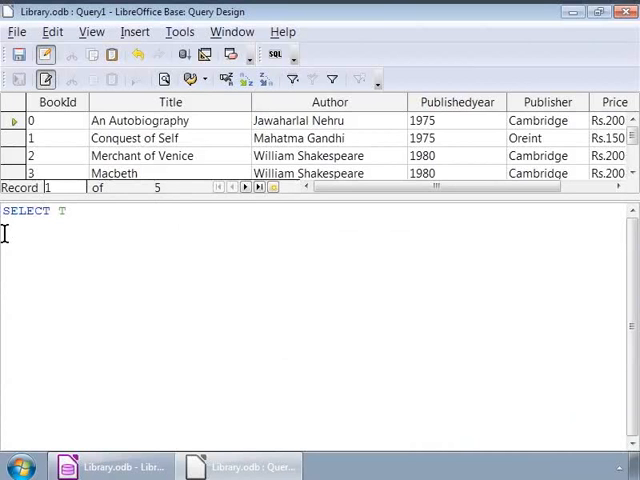
type("itle, A")
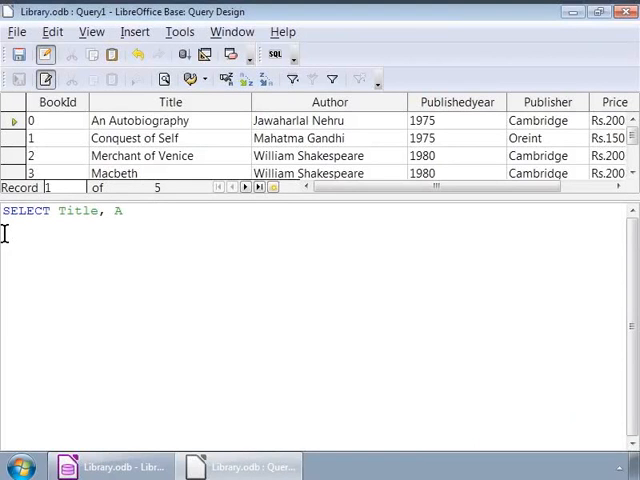
type("uthor FROM Books")
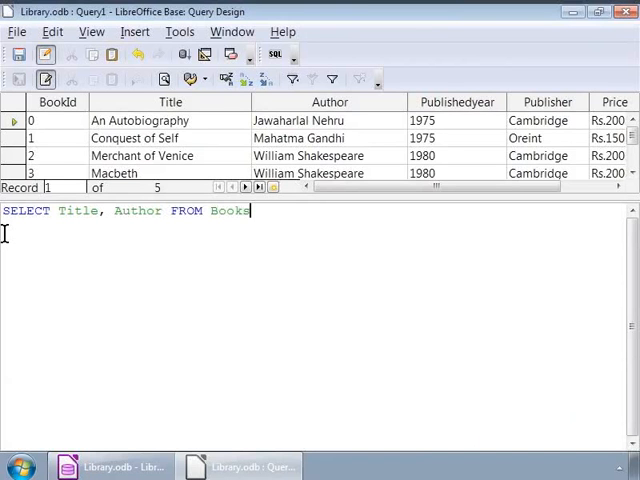
left_click(45, 78)
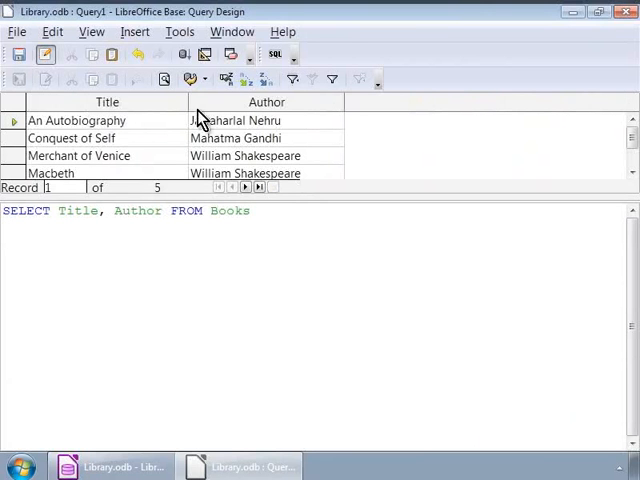
mouse_move(288, 118)
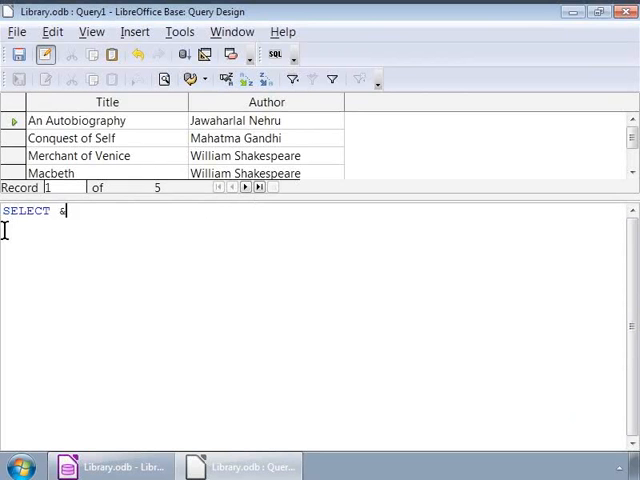
Change the query to filter Books by Publisher='Cambridge'.
type("* FROM Books WHERE Publisher")
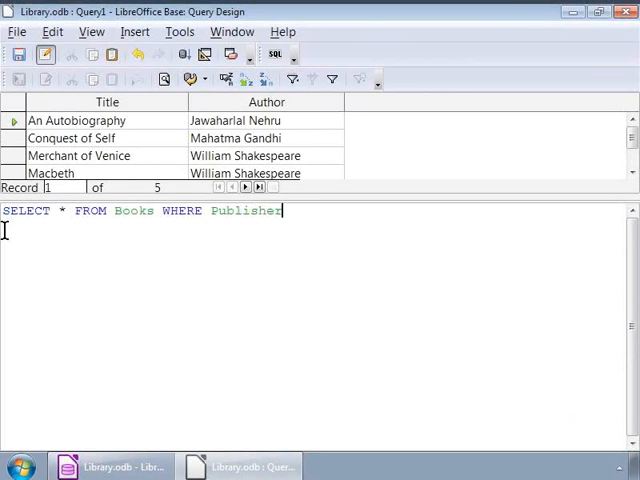
type("=")
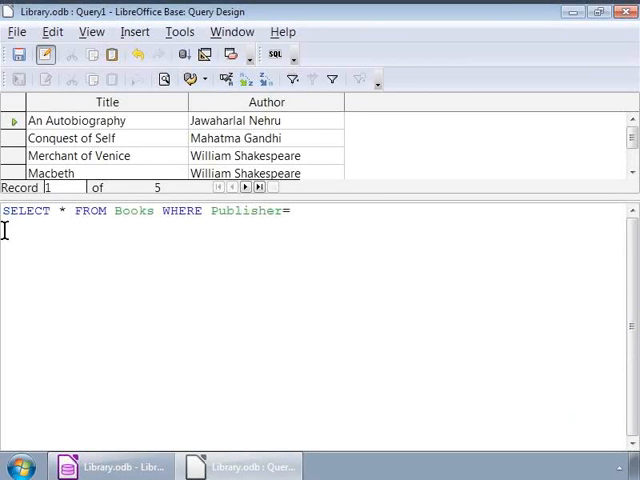
type("'")
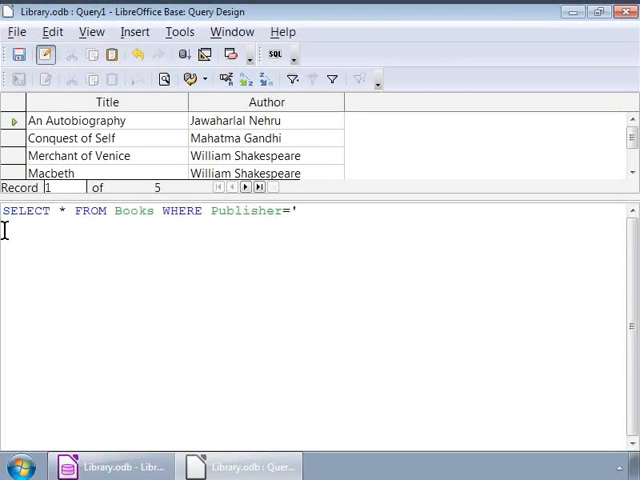
type("Ce")
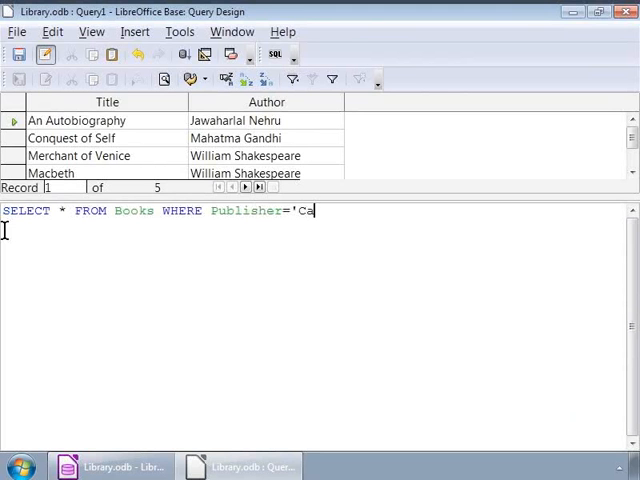
type("mbridge")
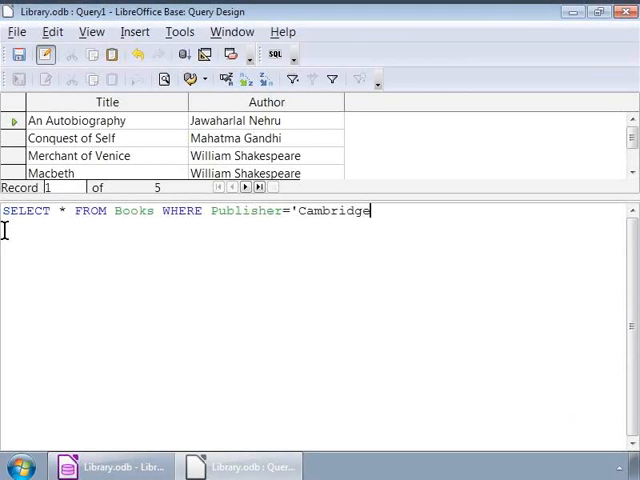
type("'")
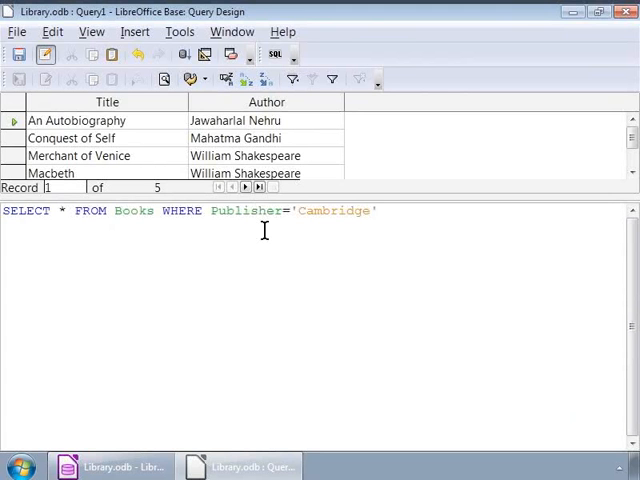
mouse_move(367, 228)
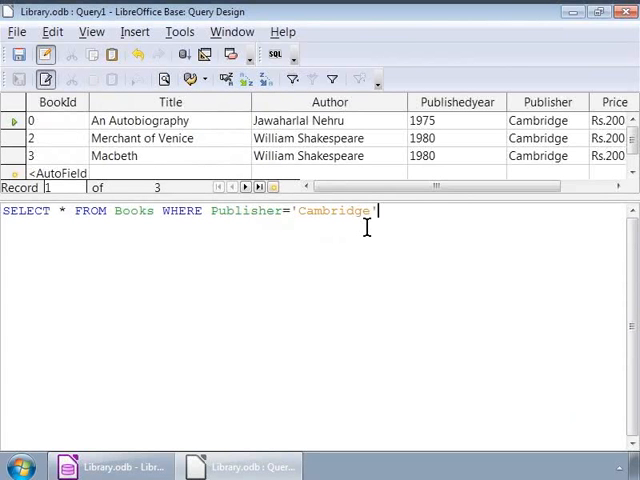
mouse_move(503, 150)
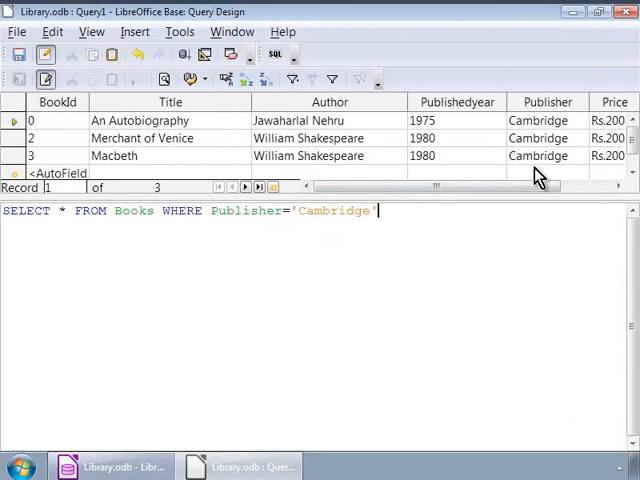
mouse_move(388, 211)
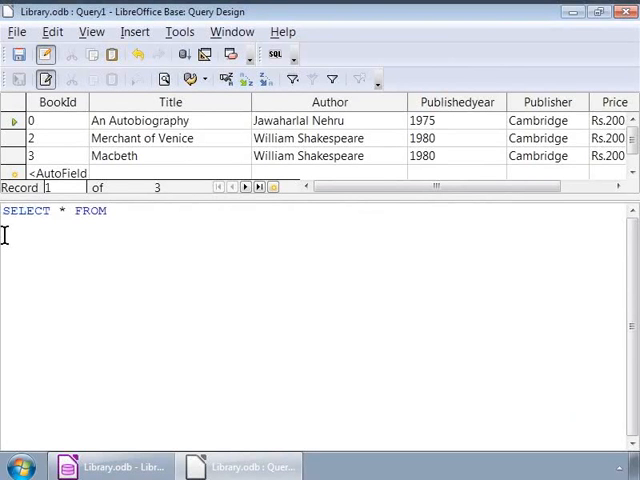
Add the condition AND PublishedYear>1975 to the Cambridge publisher filter.
type("Books W")
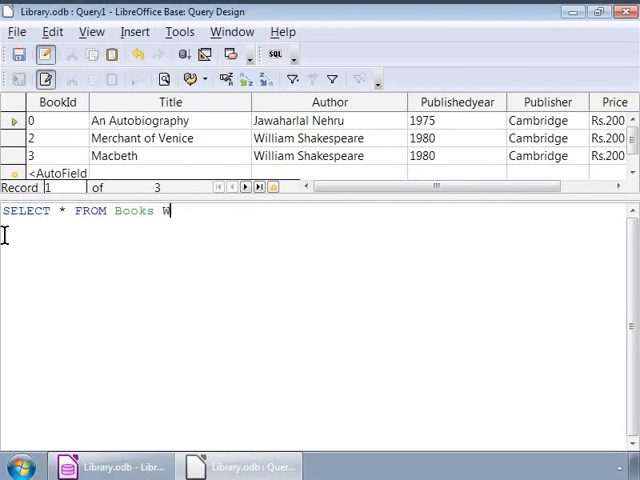
type("HERE Publisher")
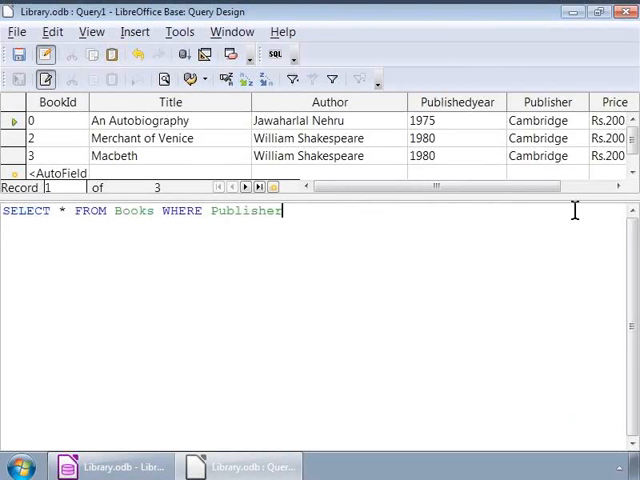
type("=")
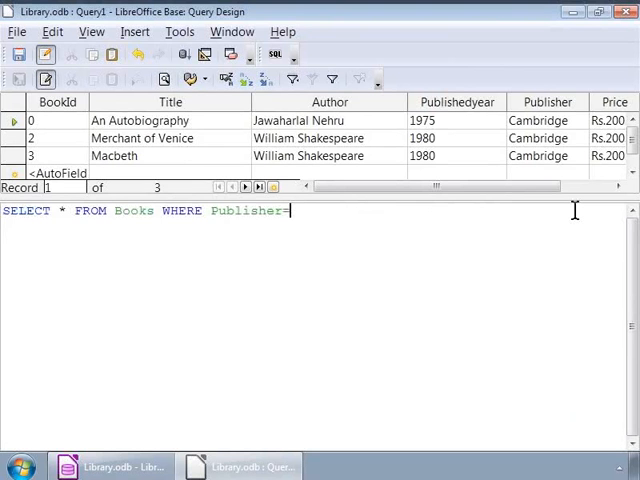
type("'Cam")
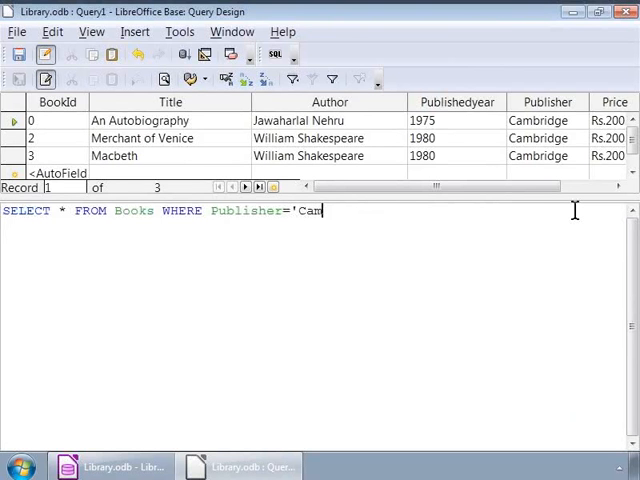
type("bridge' AND PublishedYear>")
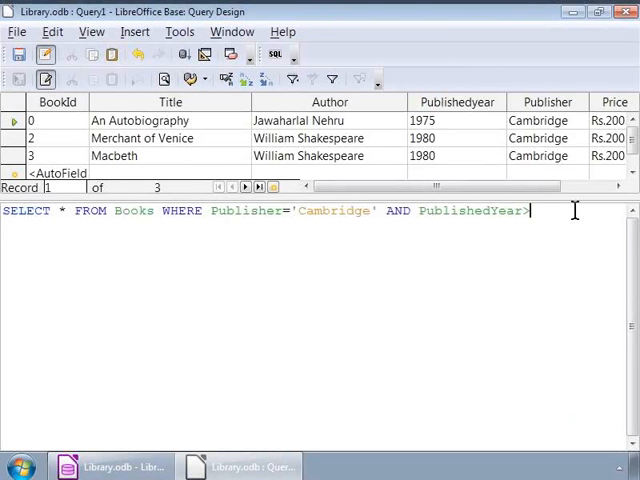
type("1975")
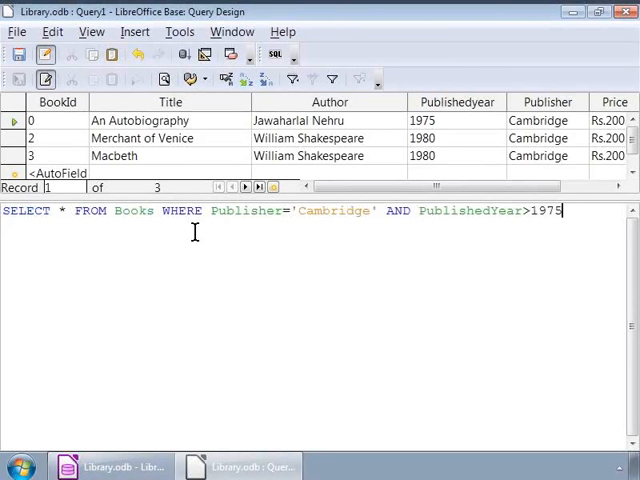
mouse_move(406, 226)
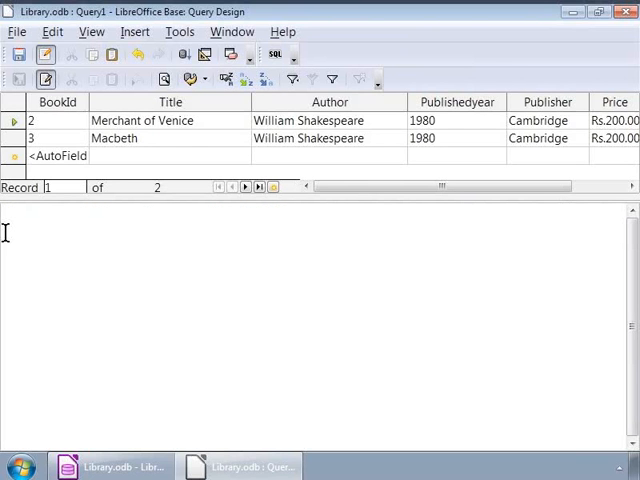
Filter Books with Publisher IN ('Cambridge','Oxford') instead of the AND condition.
type("SELECT * F")
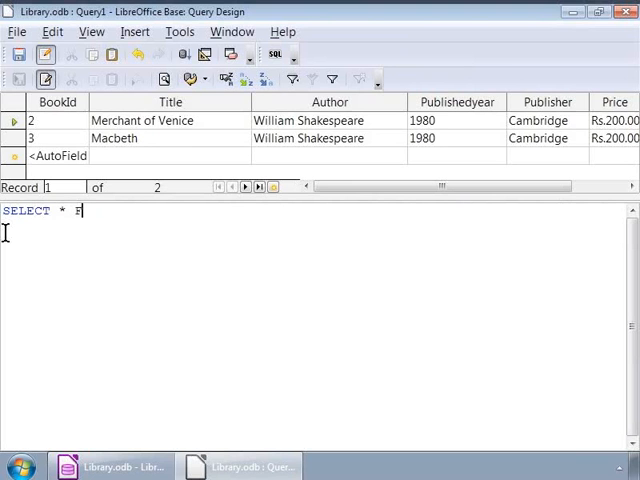
type("ROM Books WH")
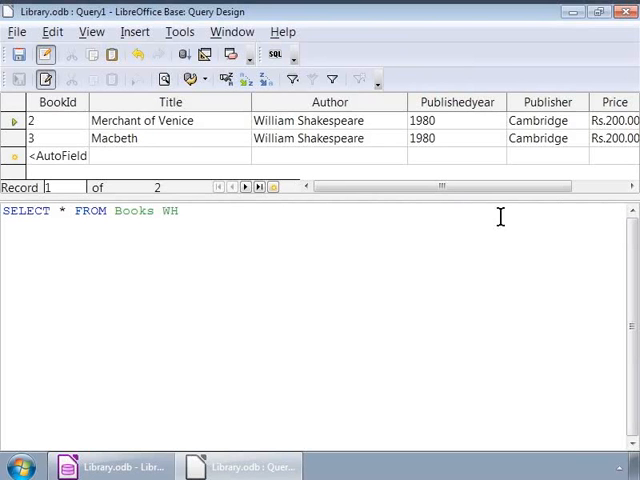
type("ERE Publisher")
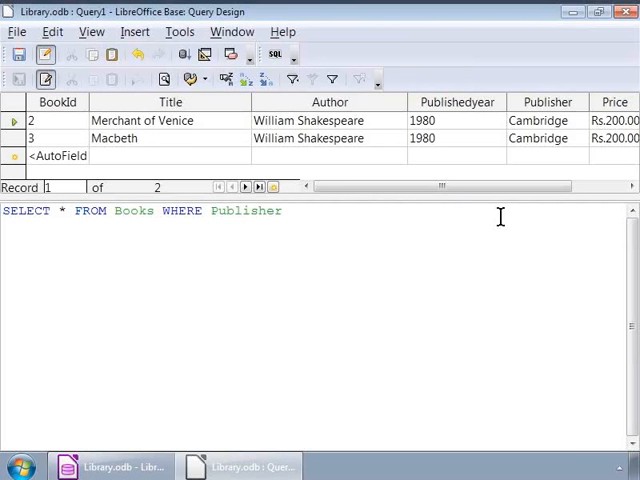
type("IN")
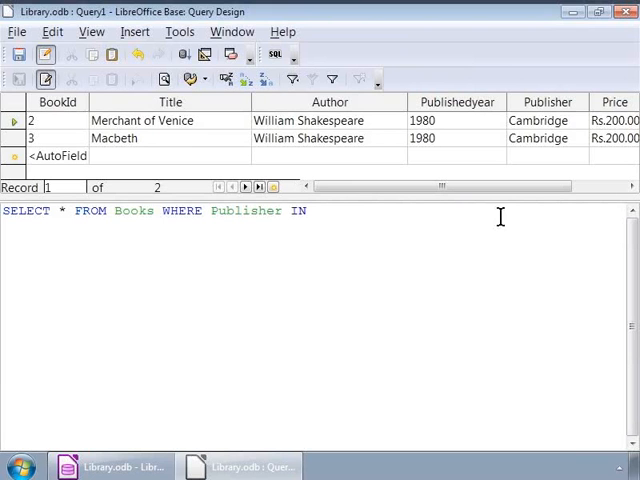
type("('")
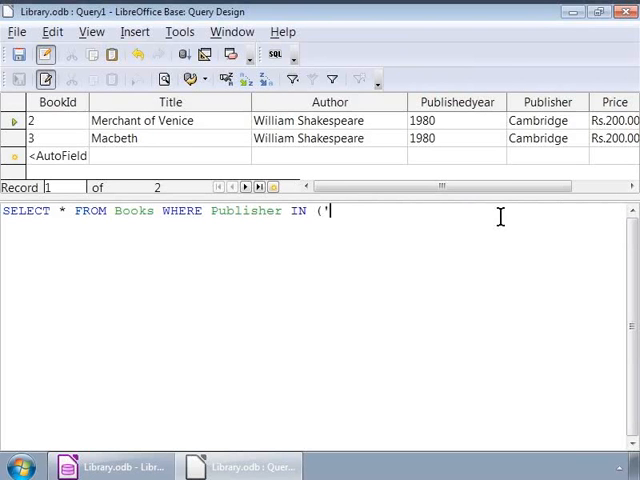
type("Cambridge")
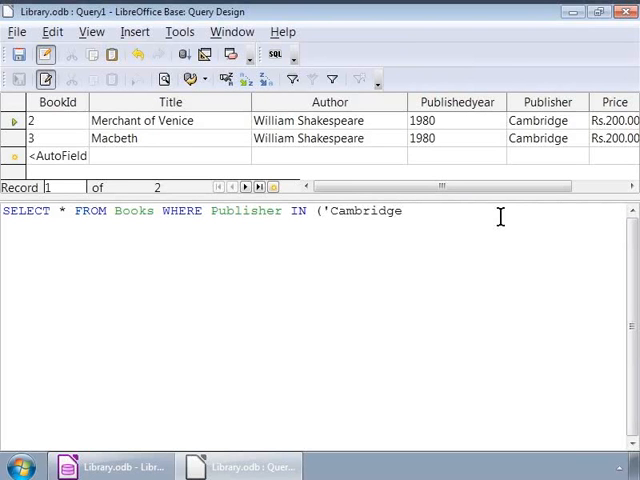
type("',")
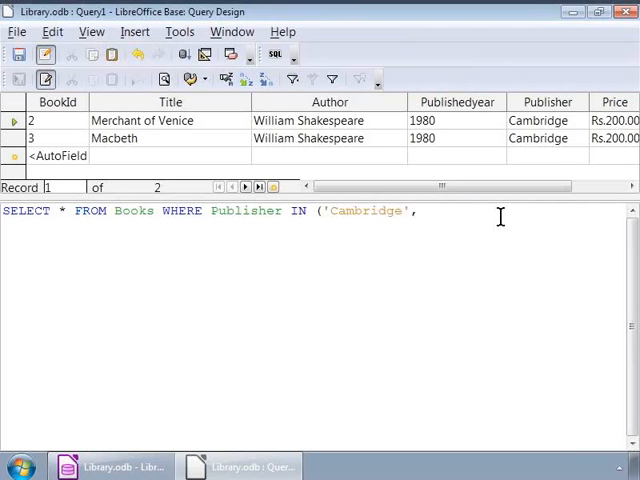
type("'C")
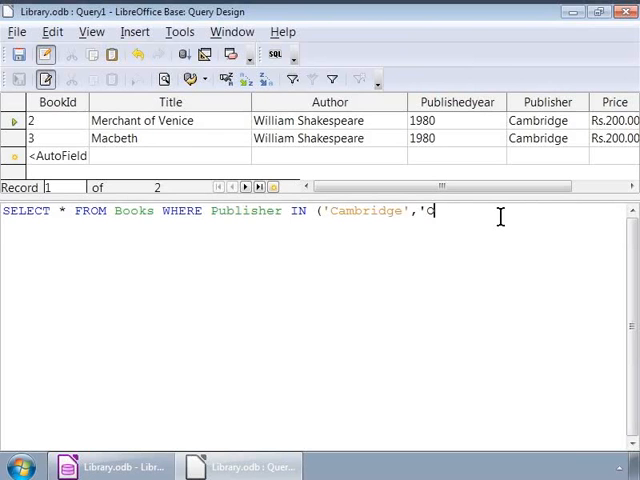
type("Oxford')")
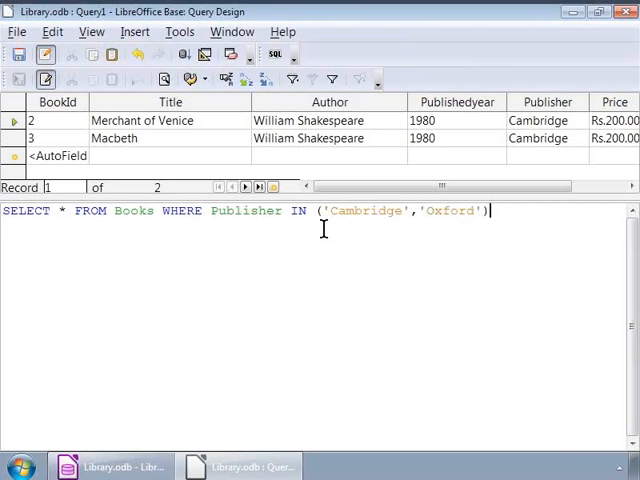
mouse_move(301, 218)
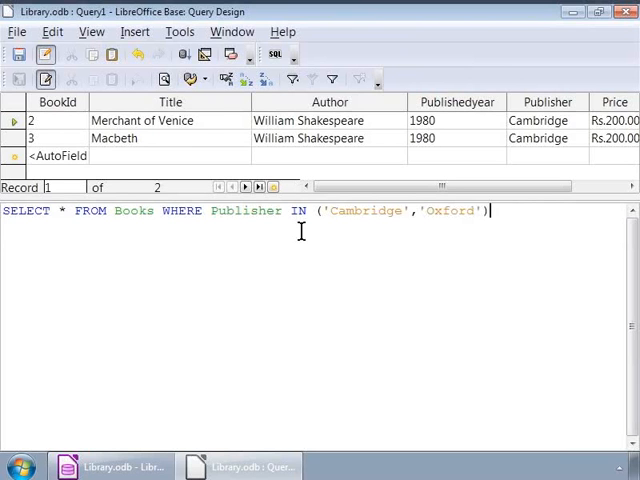